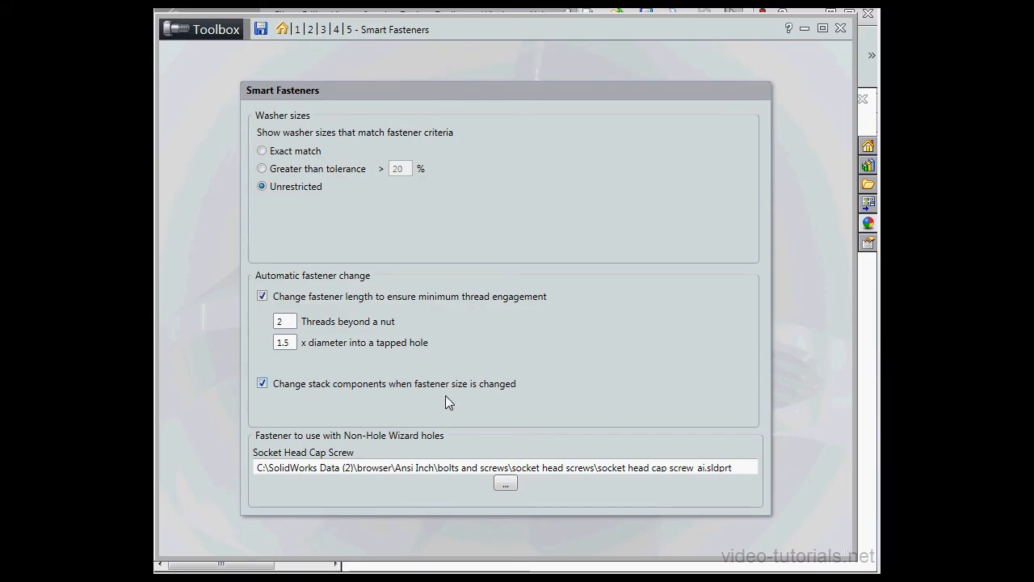
{"action": "mouse_move", "coordinate": [436, 305]}
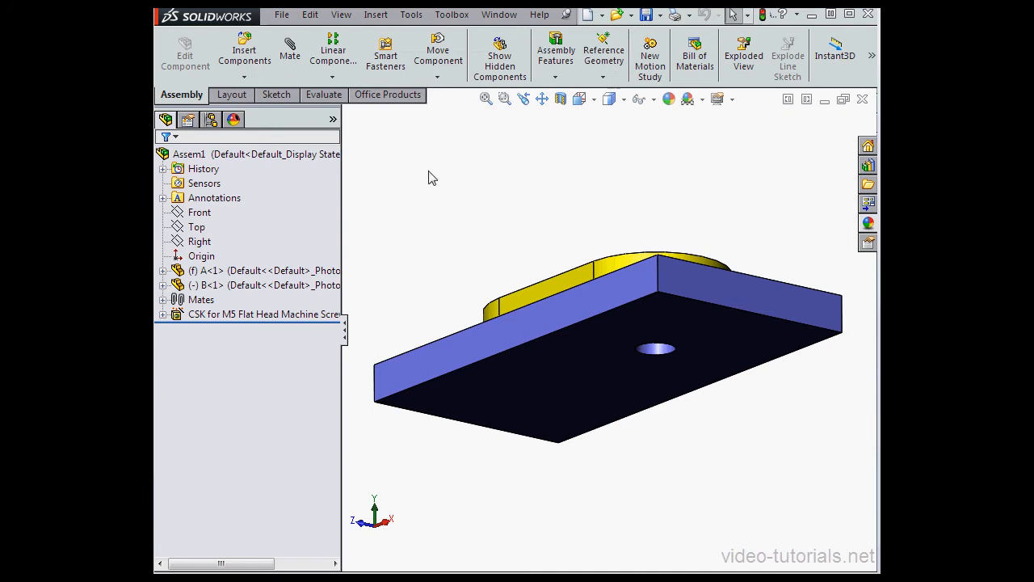
Populate the countersunk hole with an M5 flat head screw, 13 mm long, using Smart Fasteners.
{"action": "left_click", "coordinate": [385, 48]}
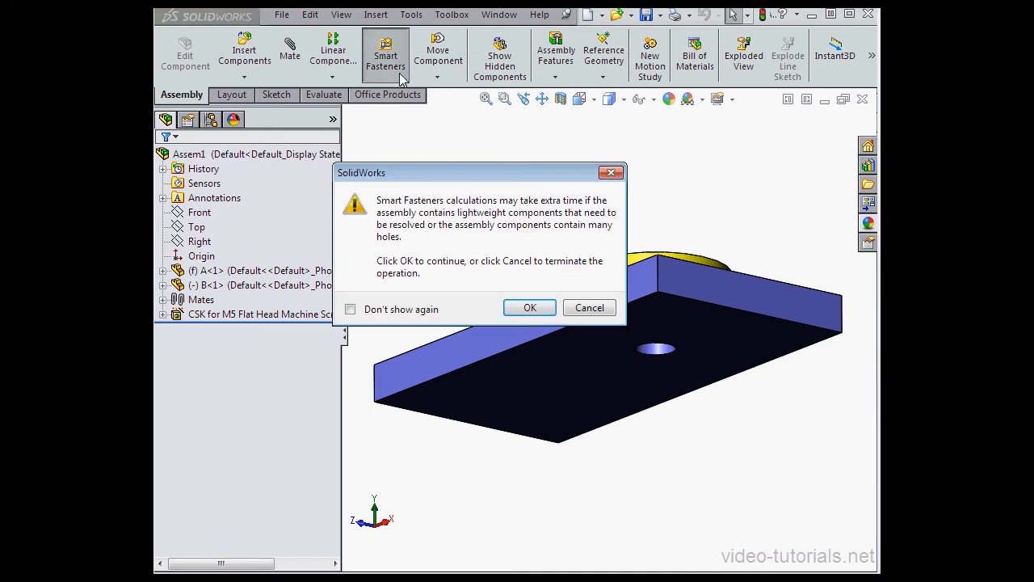
{"action": "left_click", "coordinate": [529, 307]}
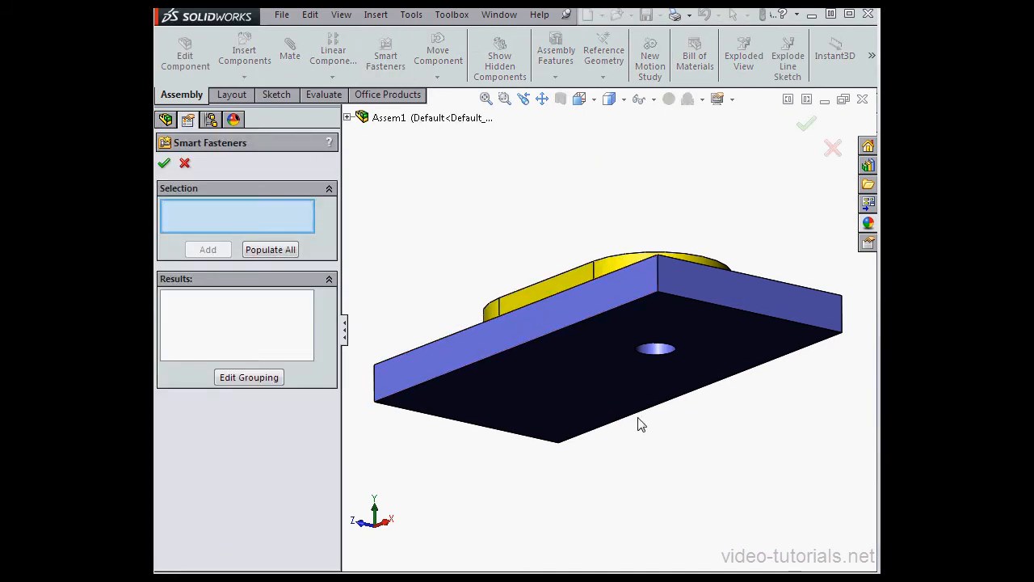
{"action": "left_click", "coordinate": [654, 349]}
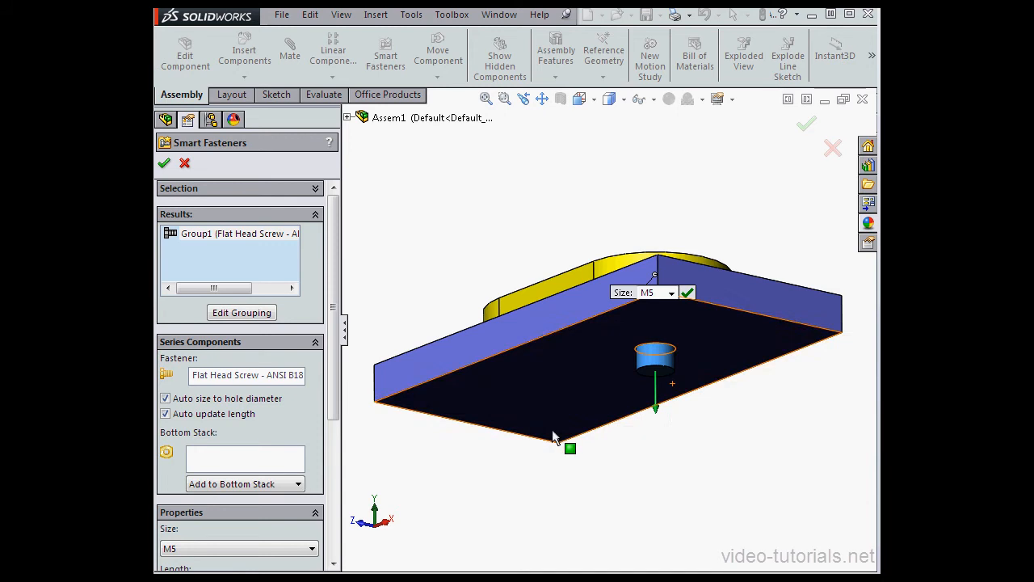
{"action": "scroll", "scroll_direction": "down", "scroll_amount": 3}
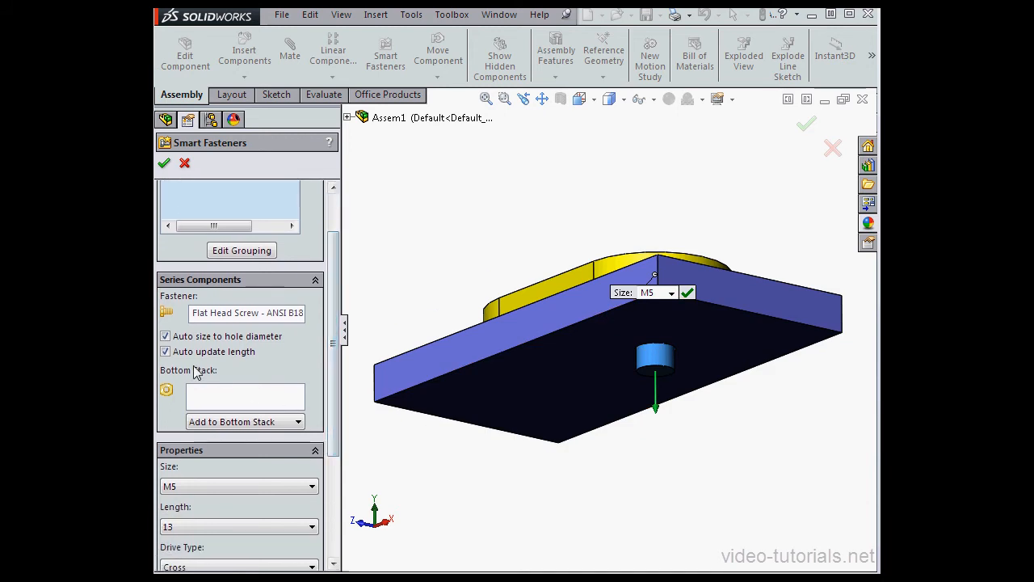
{"action": "mouse_move", "coordinate": [166, 356]}
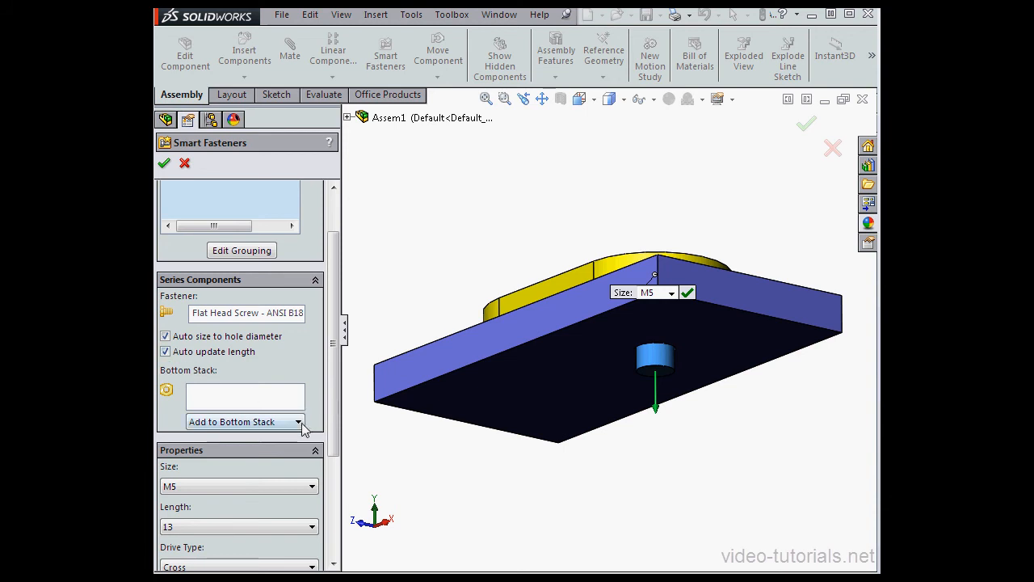
Add a Regular Flat Washer, then a Hex Jam Nut, to the screw's bottom stack.
{"action": "left_click", "coordinate": [302, 421]}
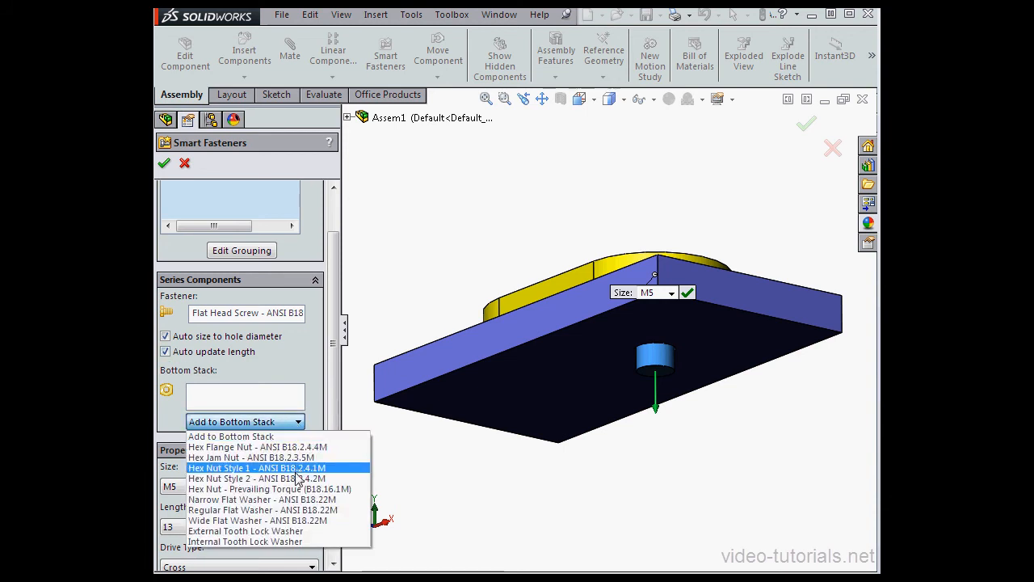
{"action": "left_click", "coordinate": [261, 509]}
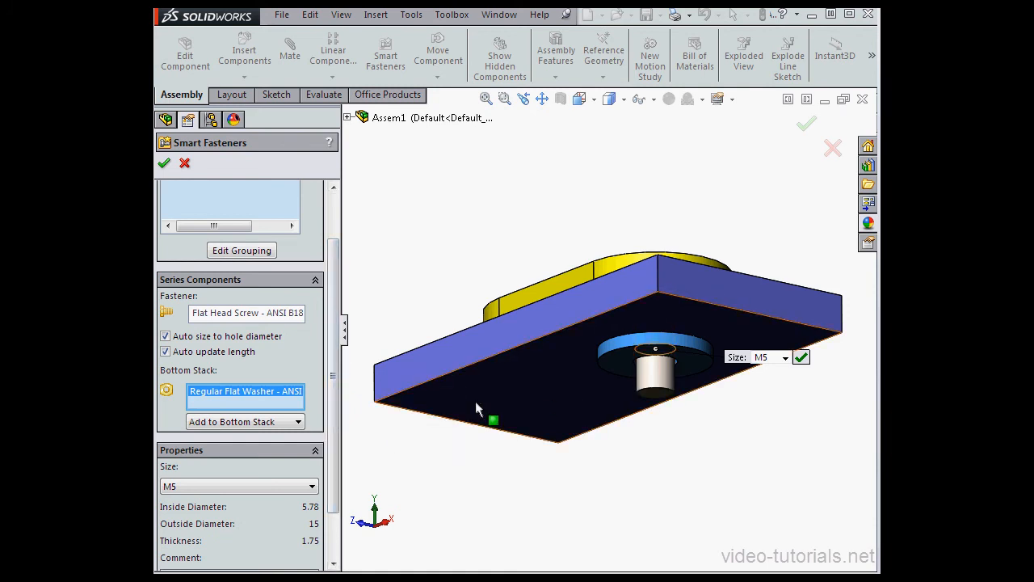
{"action": "left_click", "coordinate": [300, 421]}
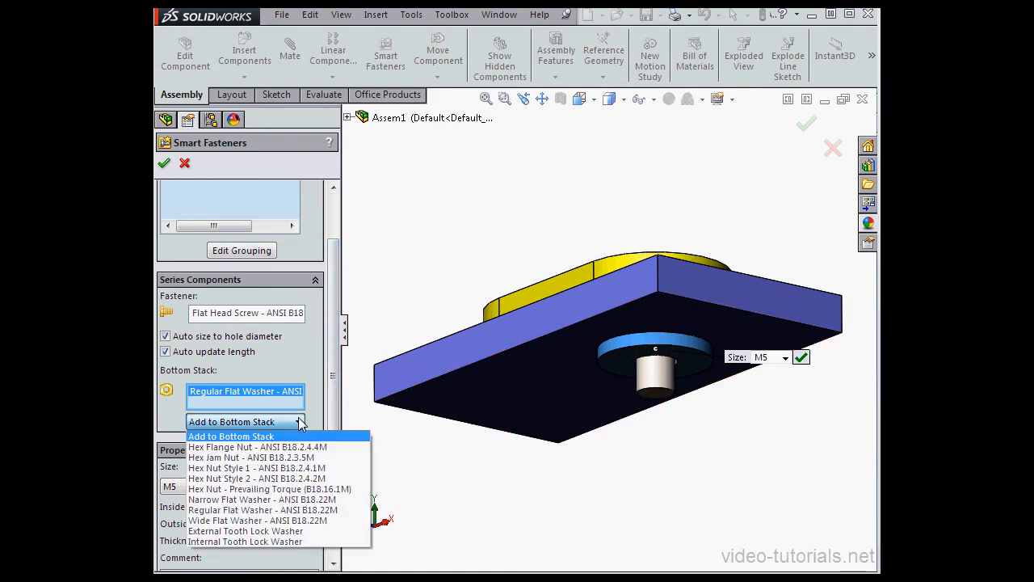
{"action": "left_click", "coordinate": [252, 457]}
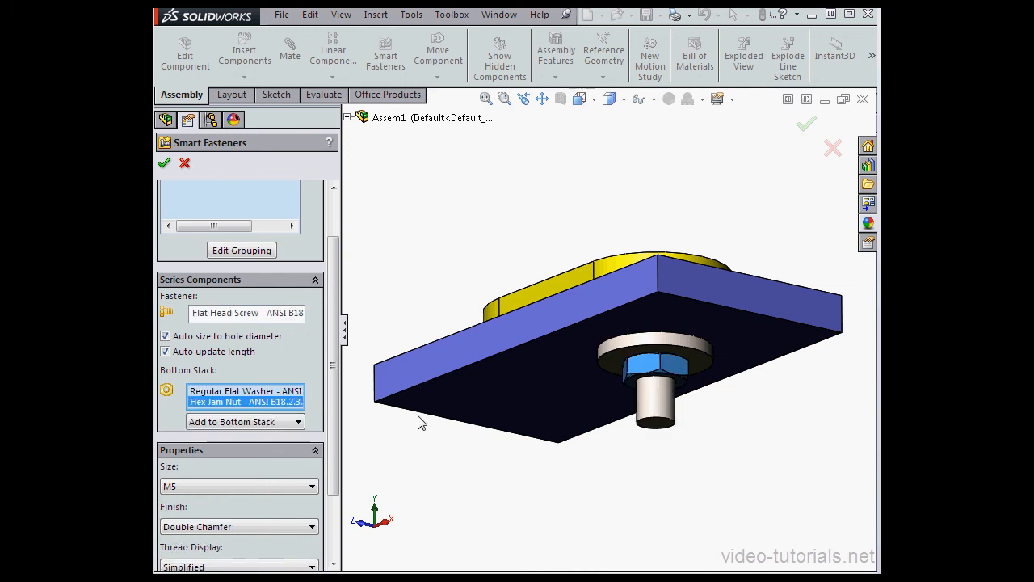
{"action": "mouse_move", "coordinate": [384, 404]}
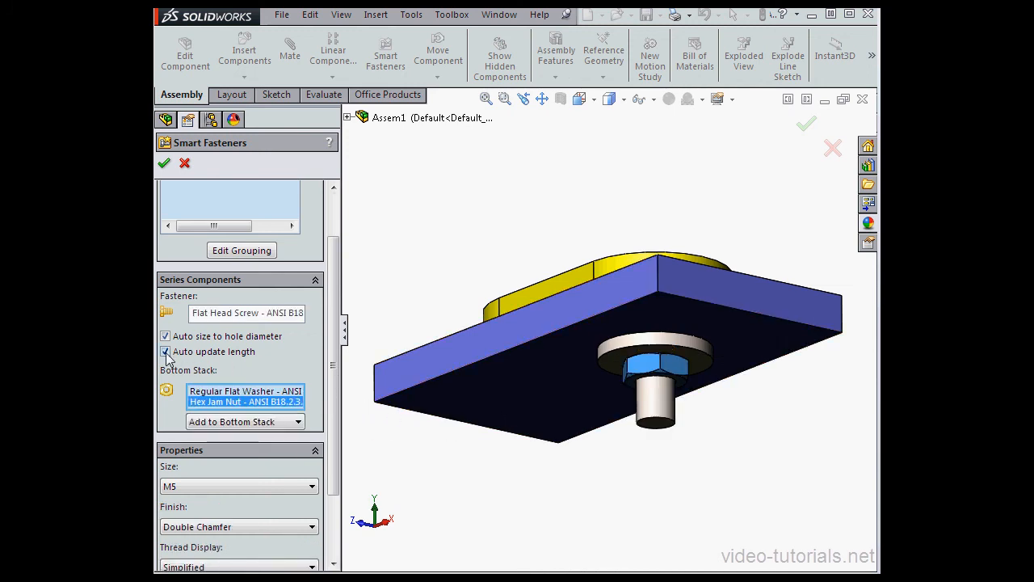
Turn off Auto update length and add two more Hex Jam Nuts to the bottom stack.
{"action": "left_click", "coordinate": [165, 352]}
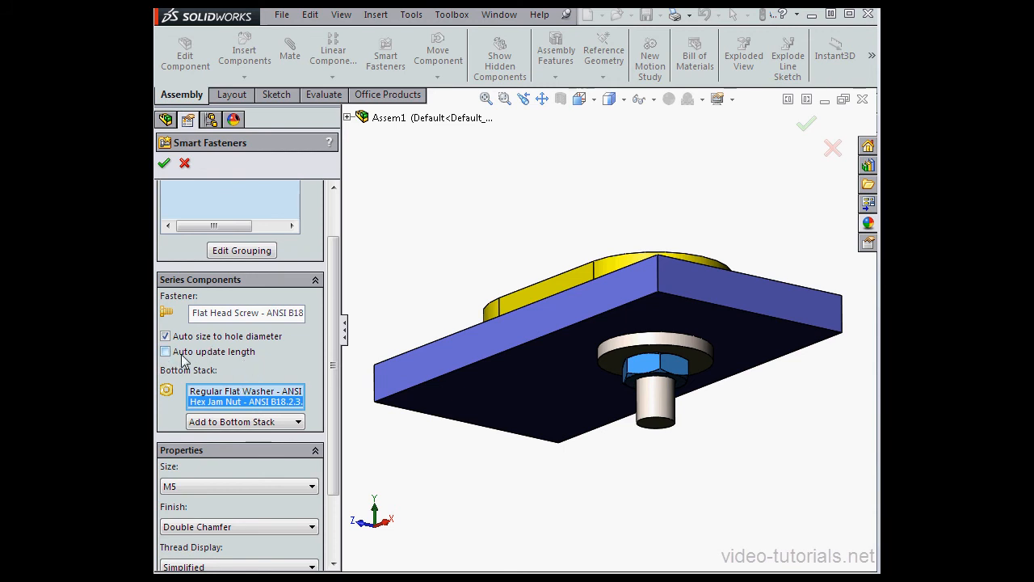
{"action": "left_click", "coordinate": [299, 420]}
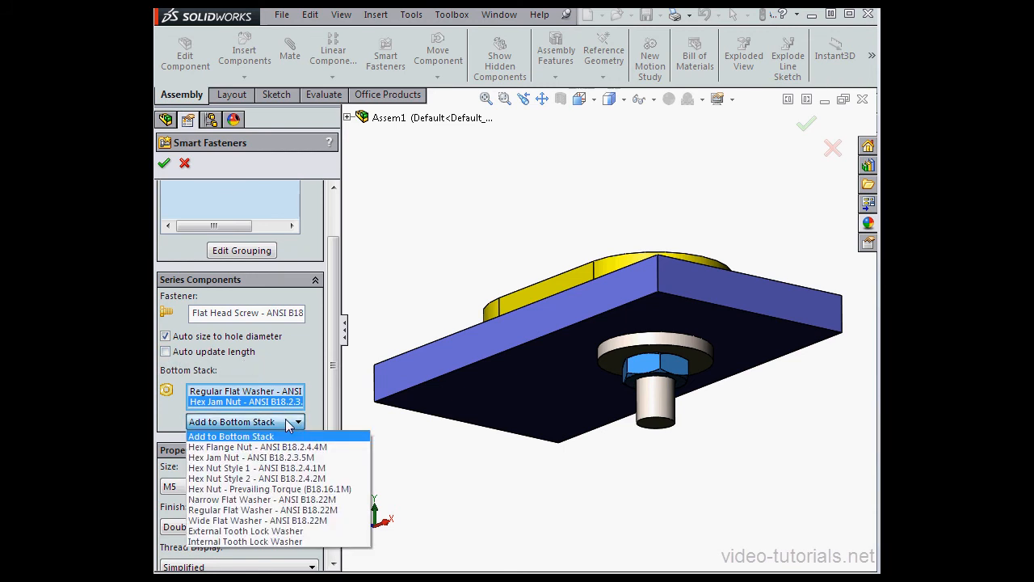
{"action": "mouse_move", "coordinate": [283, 445]}
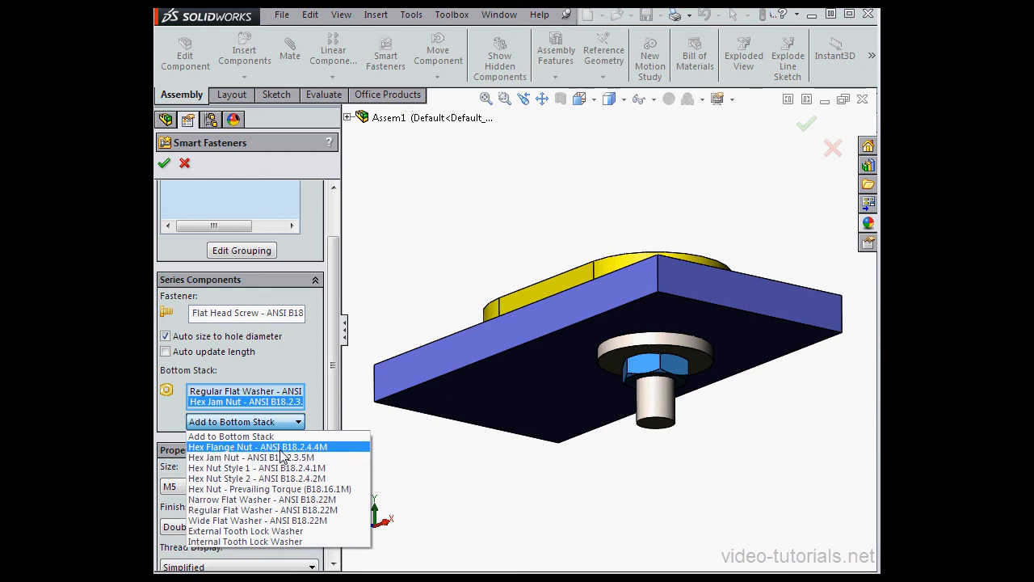
{"action": "left_click", "coordinate": [250, 457]}
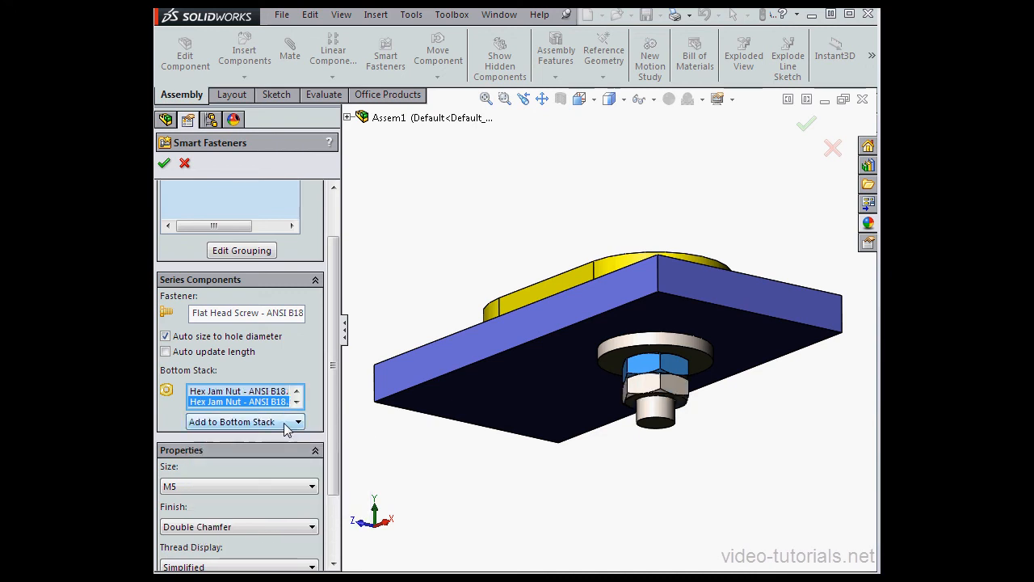
{"action": "left_click", "coordinate": [299, 420]}
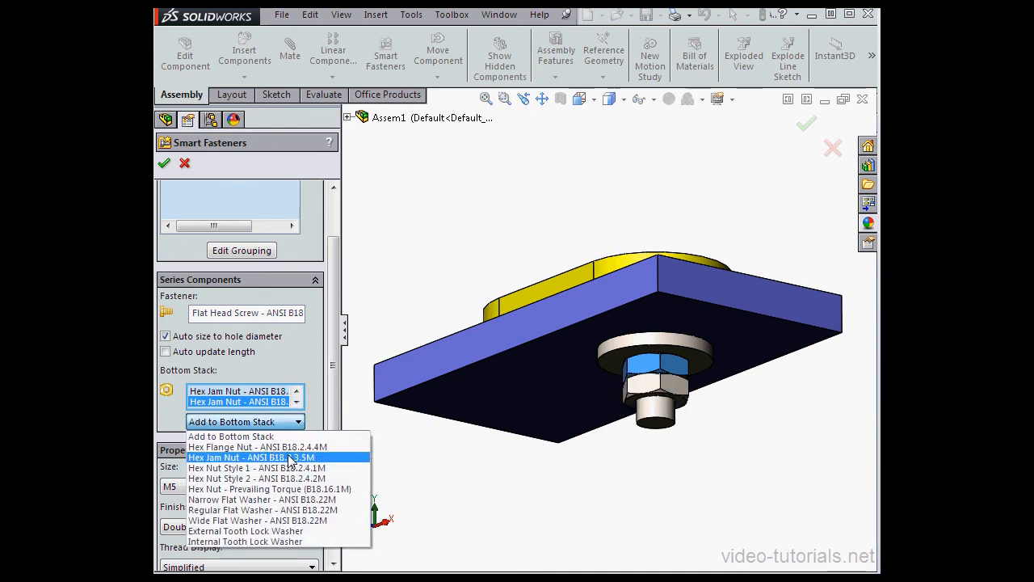
{"action": "left_click", "coordinate": [249, 456]}
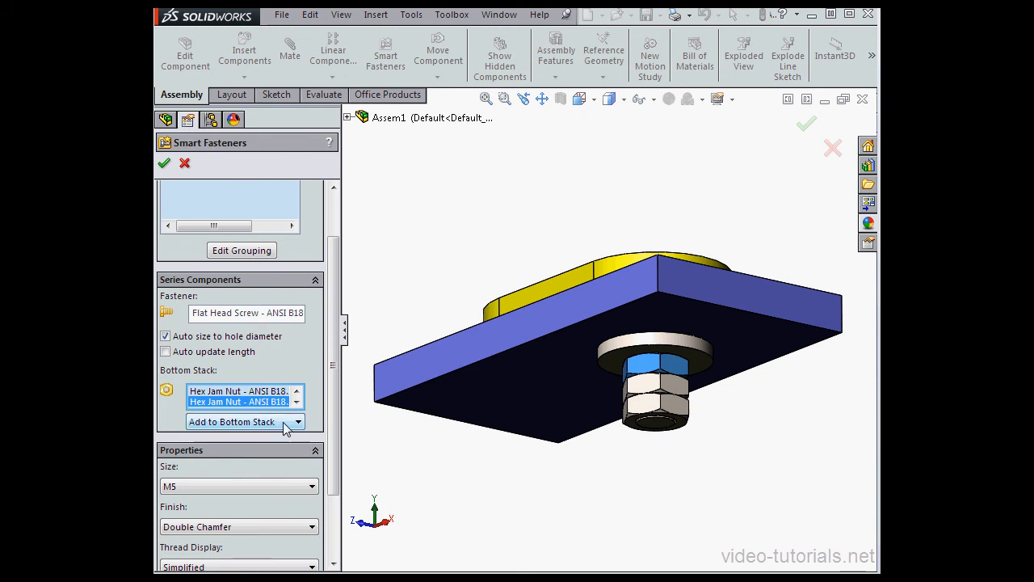
{"action": "mouse_move", "coordinate": [335, 442]}
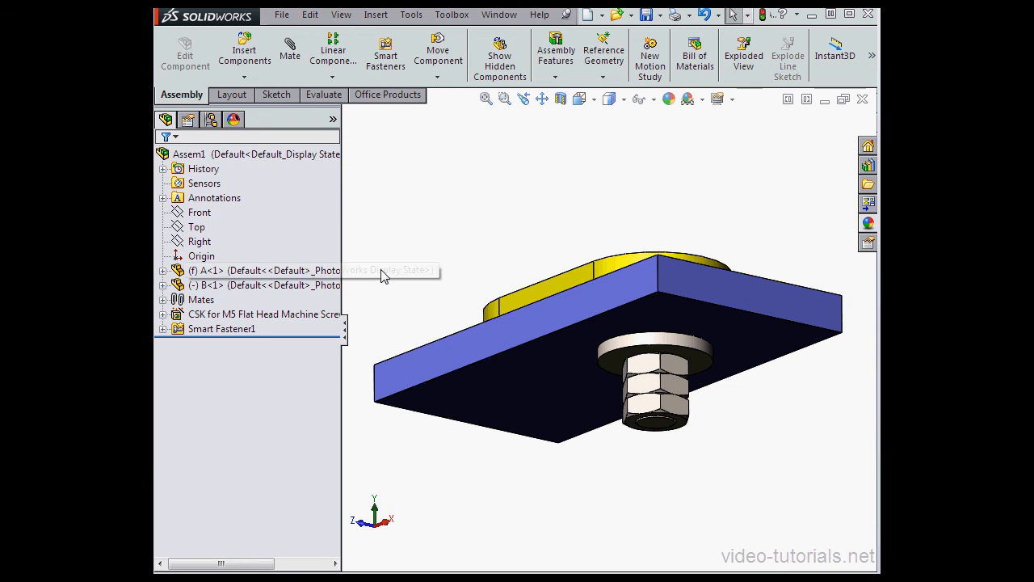
{"action": "mouse_move", "coordinate": [477, 227]}
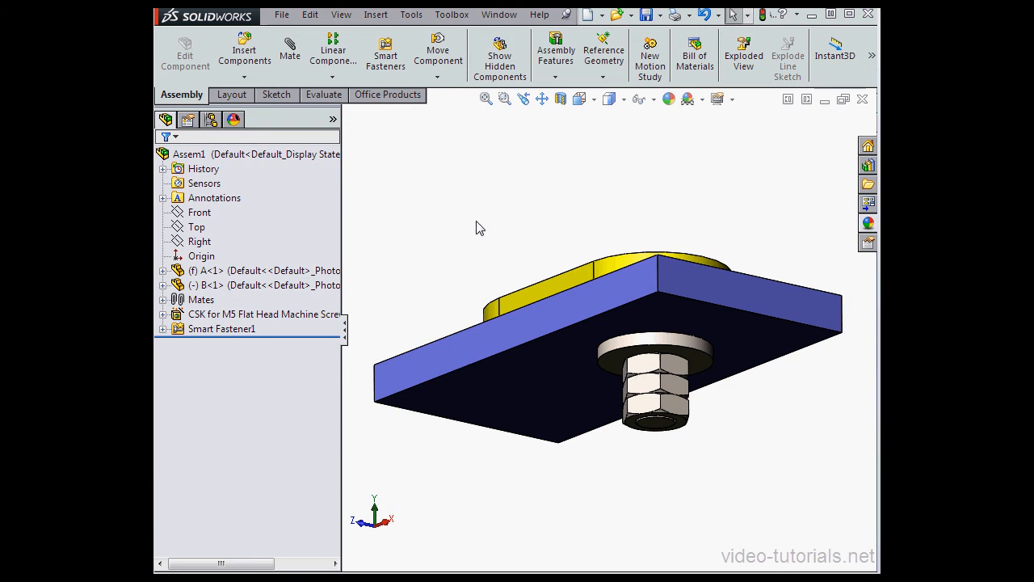